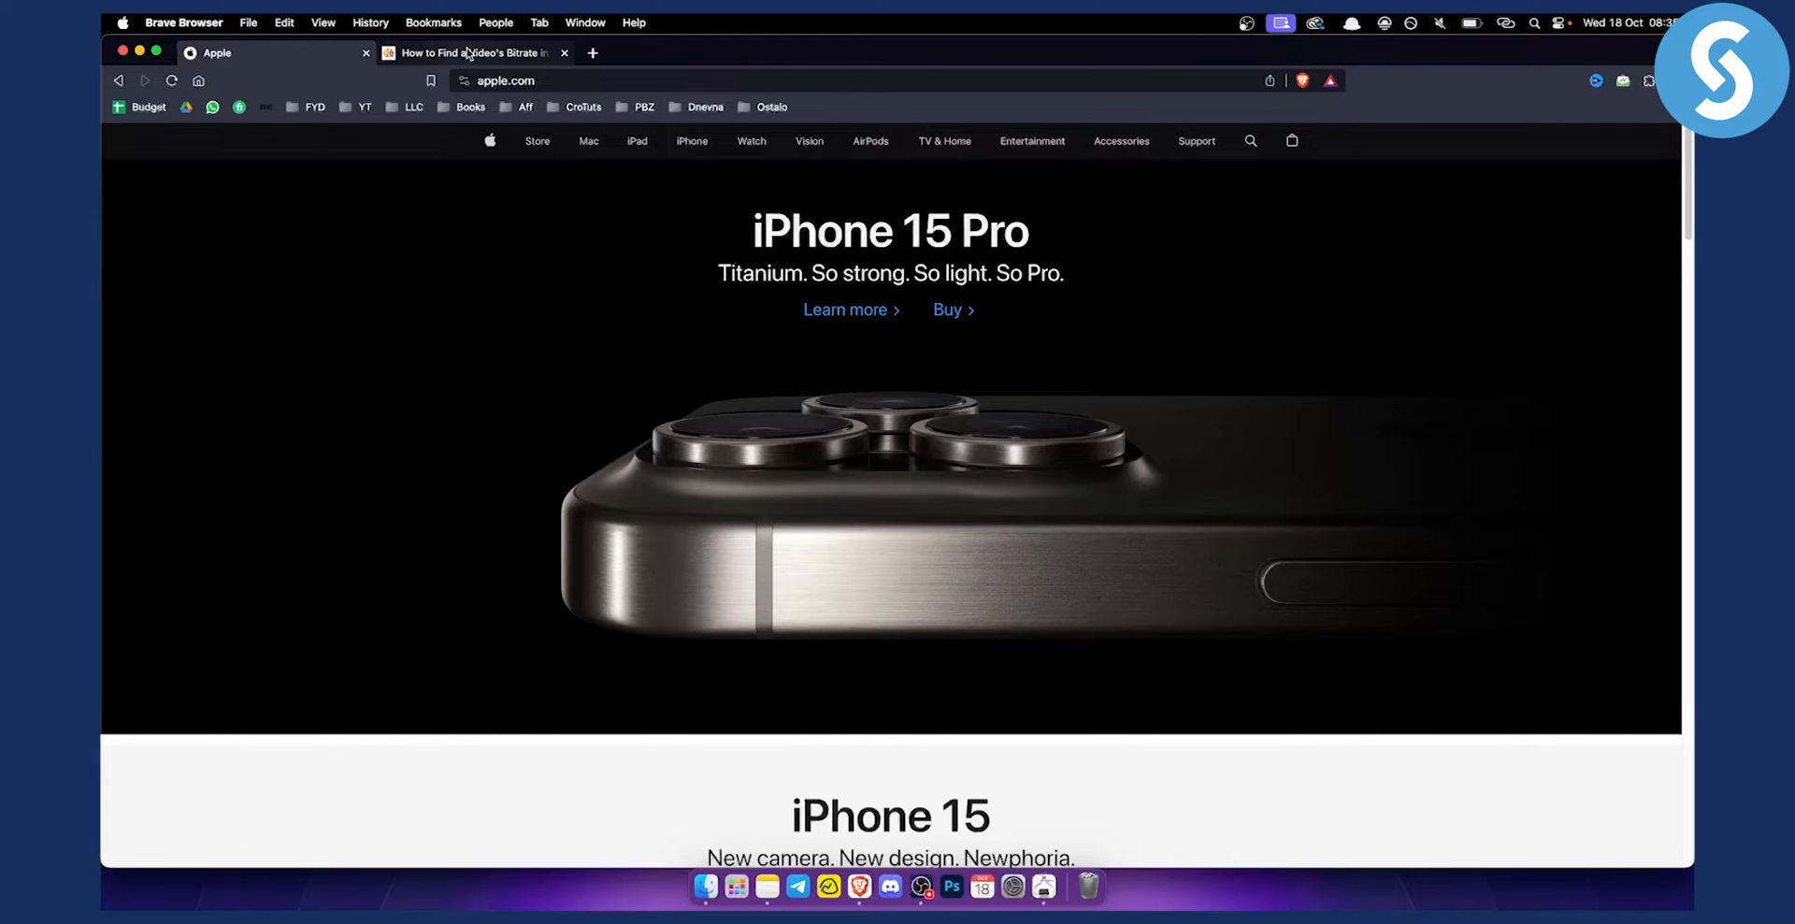
Switch to the How-To Geek 'How to Find a Video's Bitrate' article showing the Mac Inspector steps
left_click(467, 52)
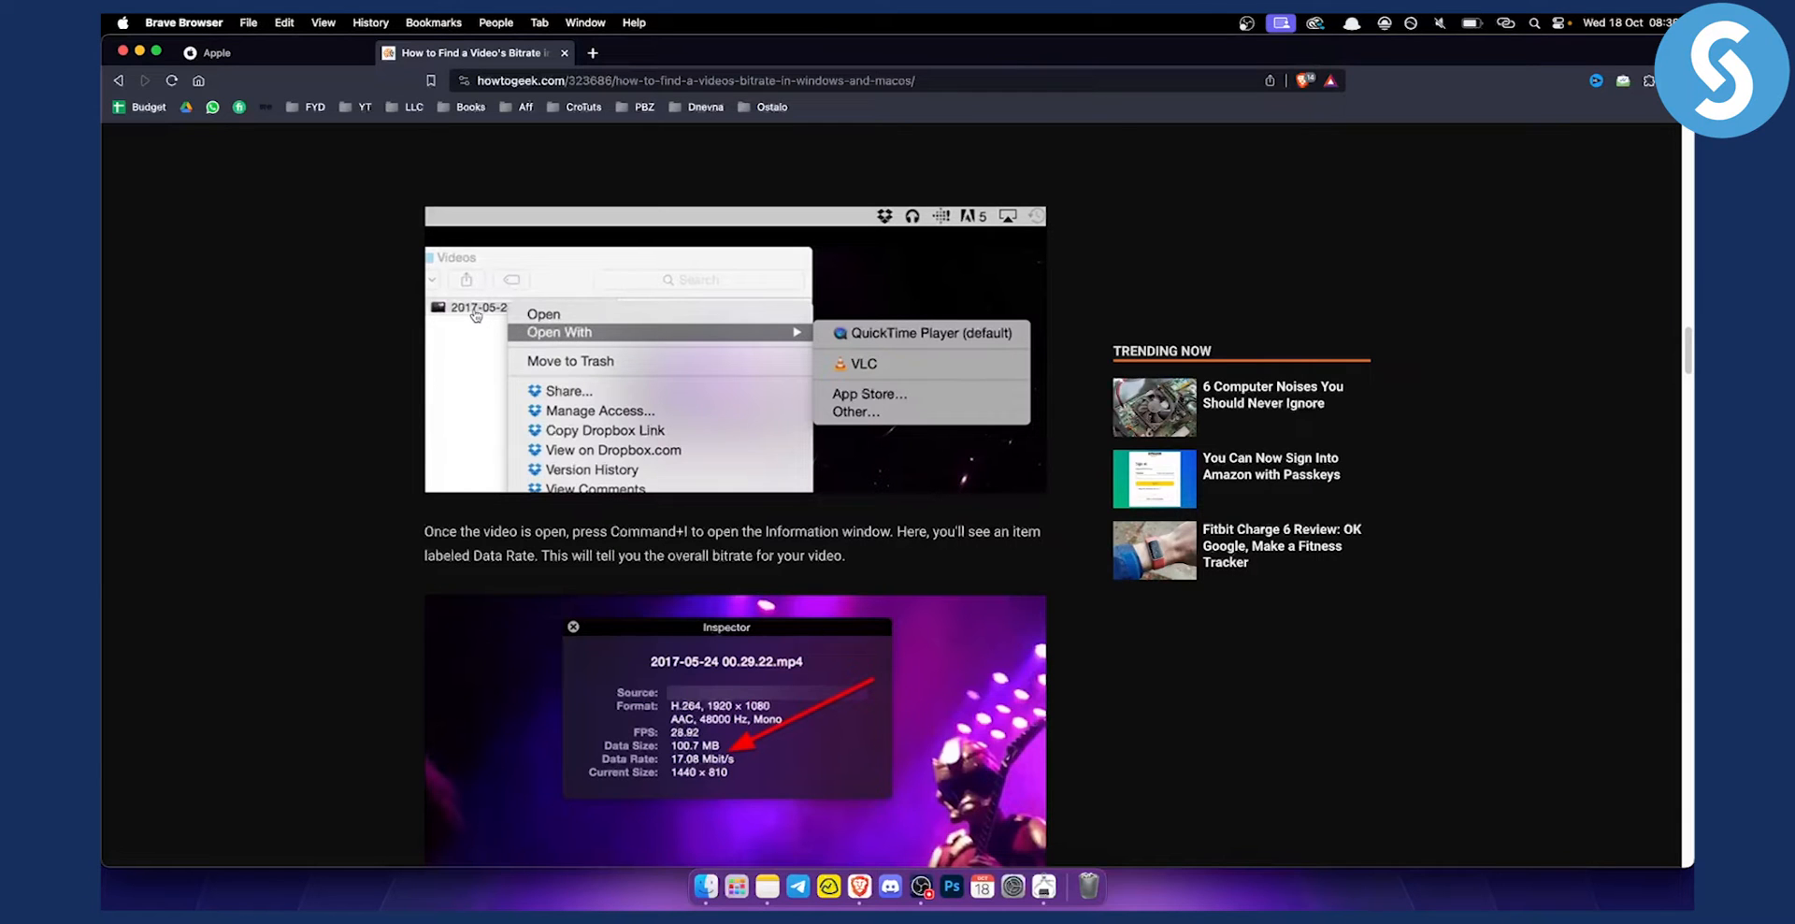
mouse_move(593, 353)
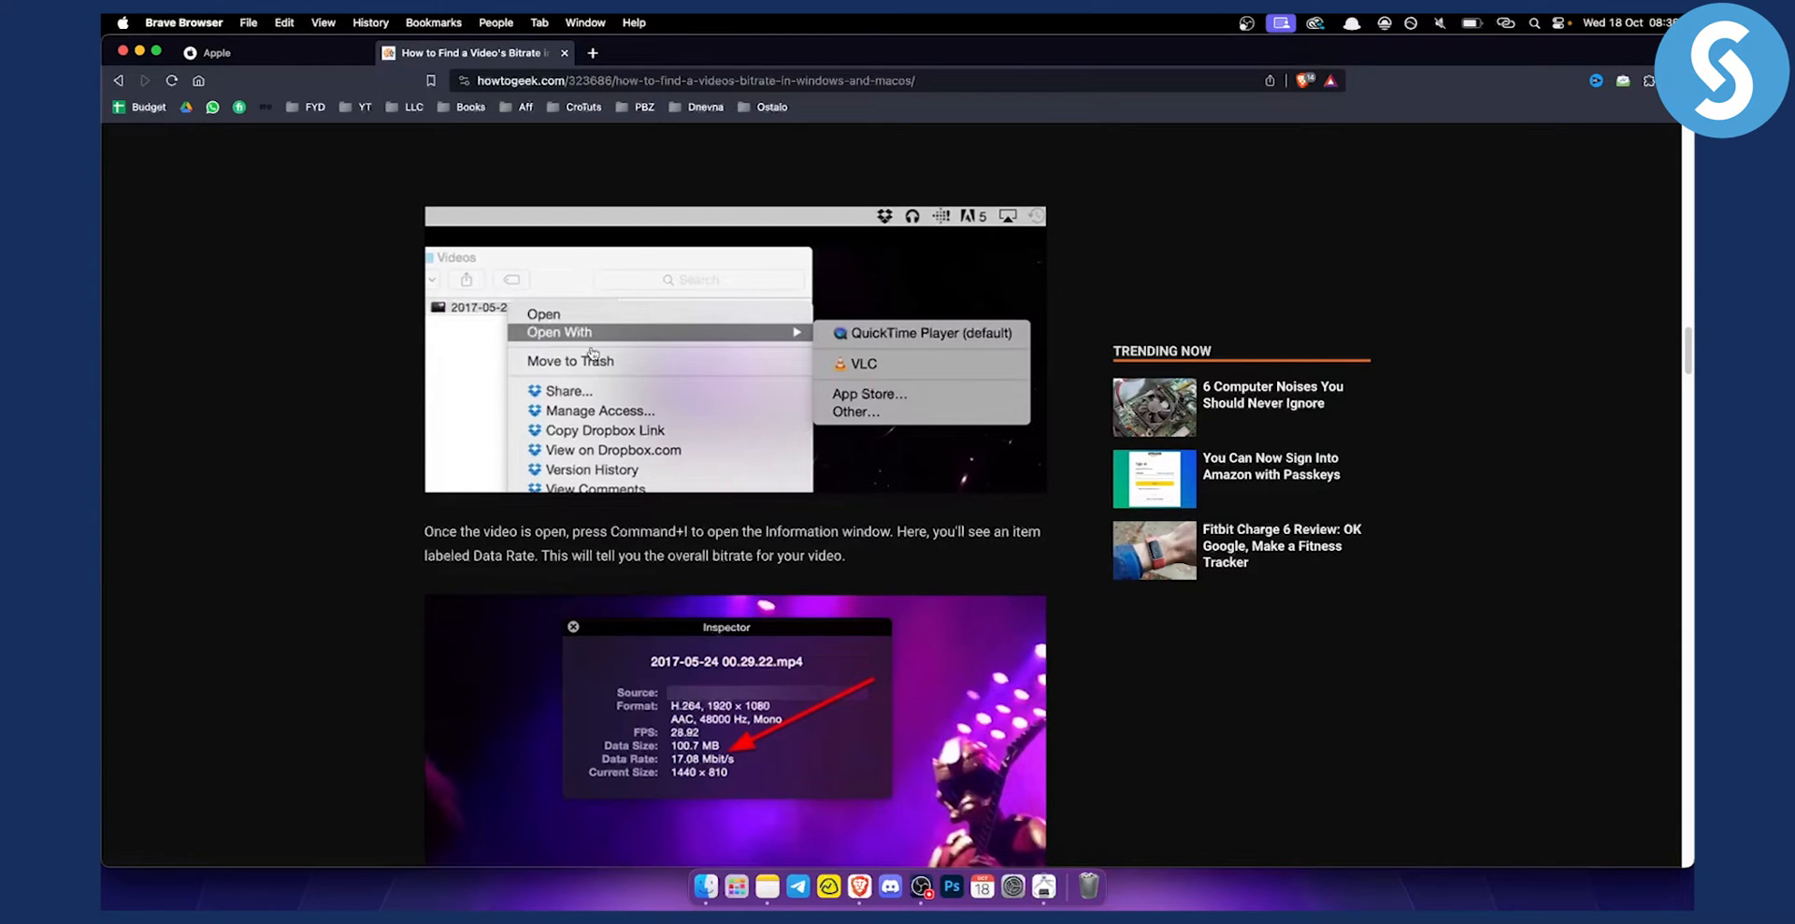
mouse_move(886, 354)
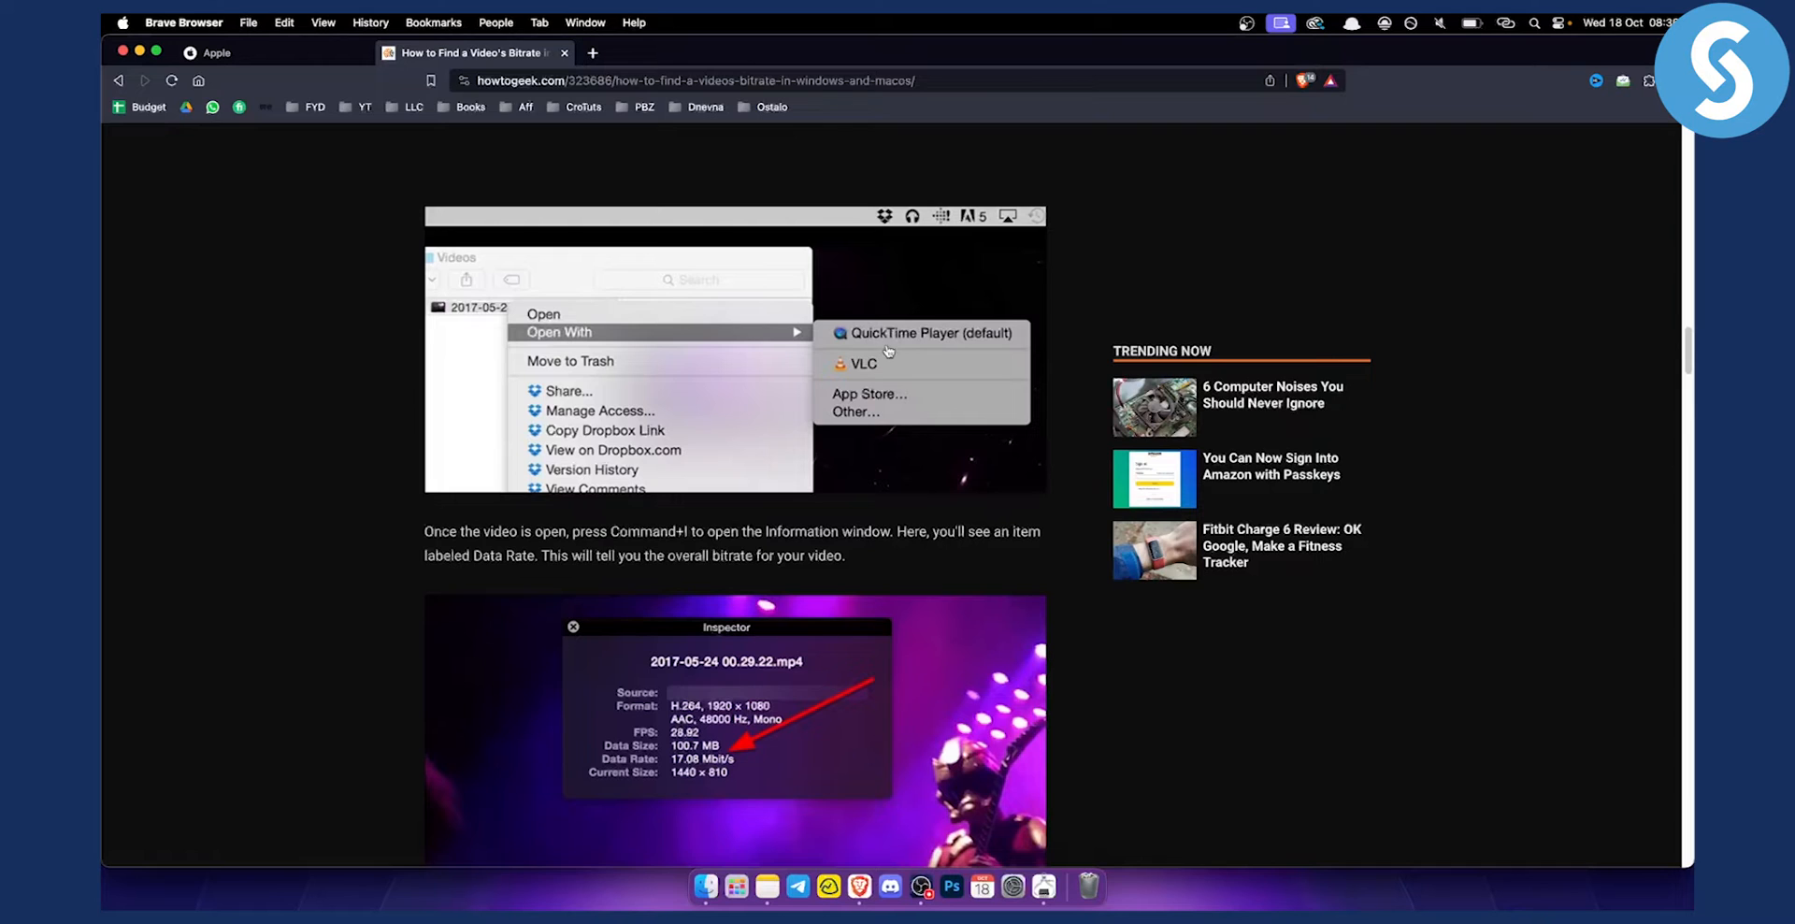
mouse_move(874, 365)
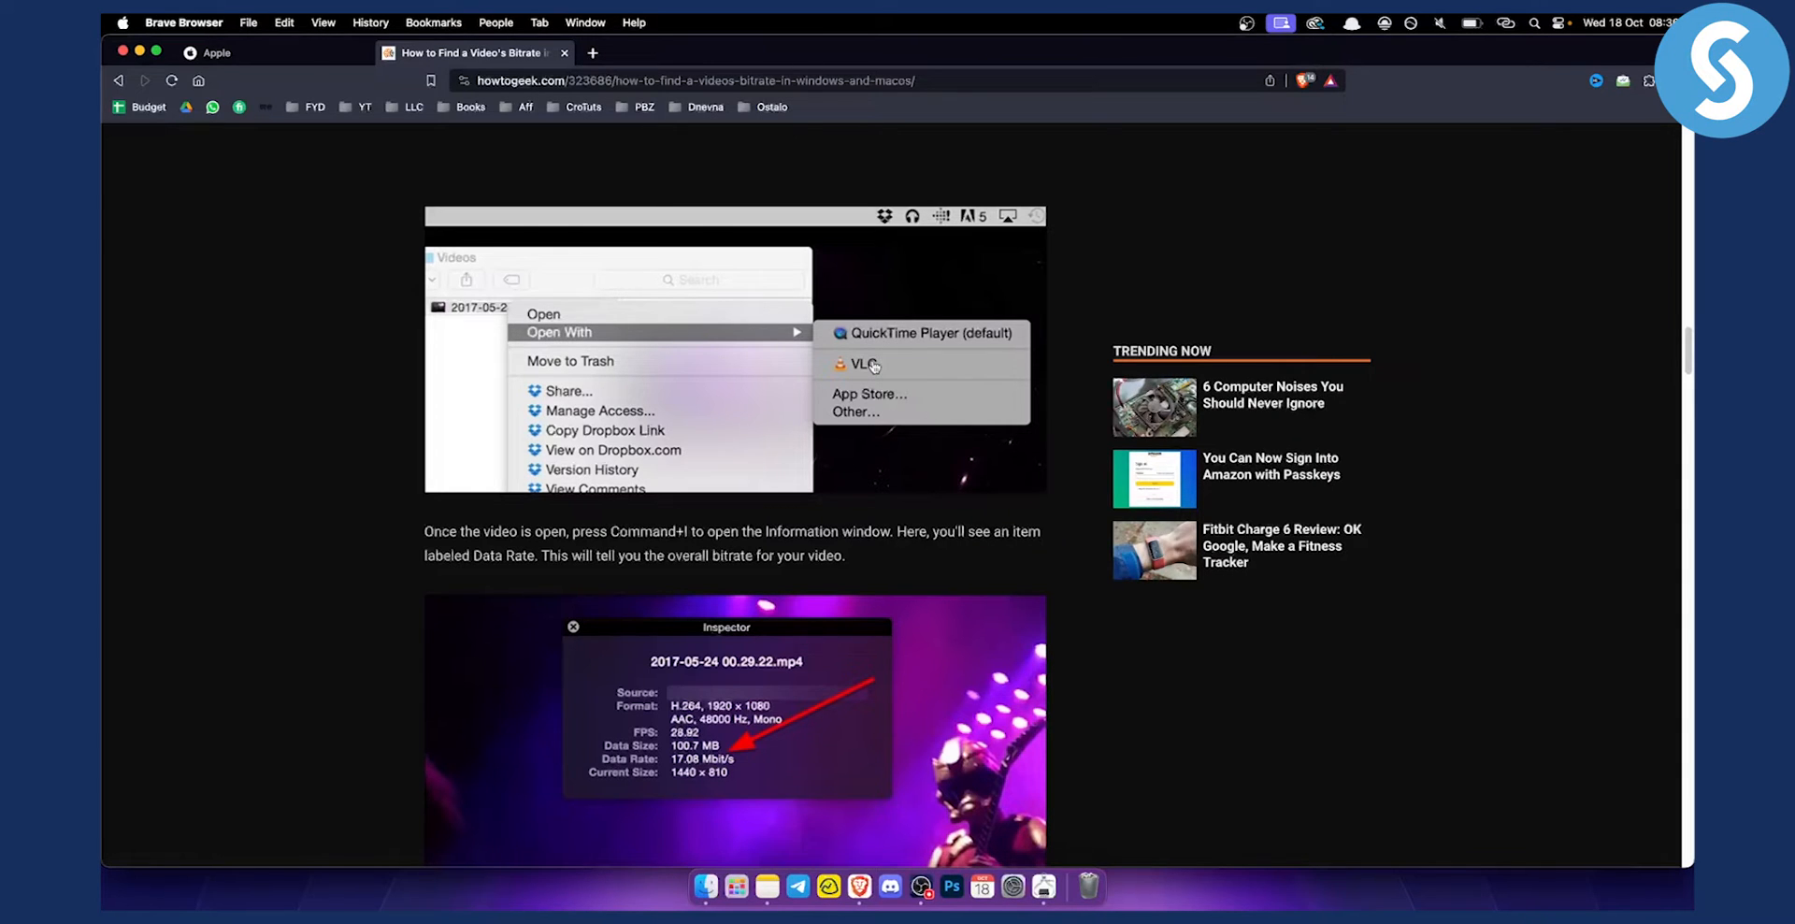
mouse_move(867, 364)
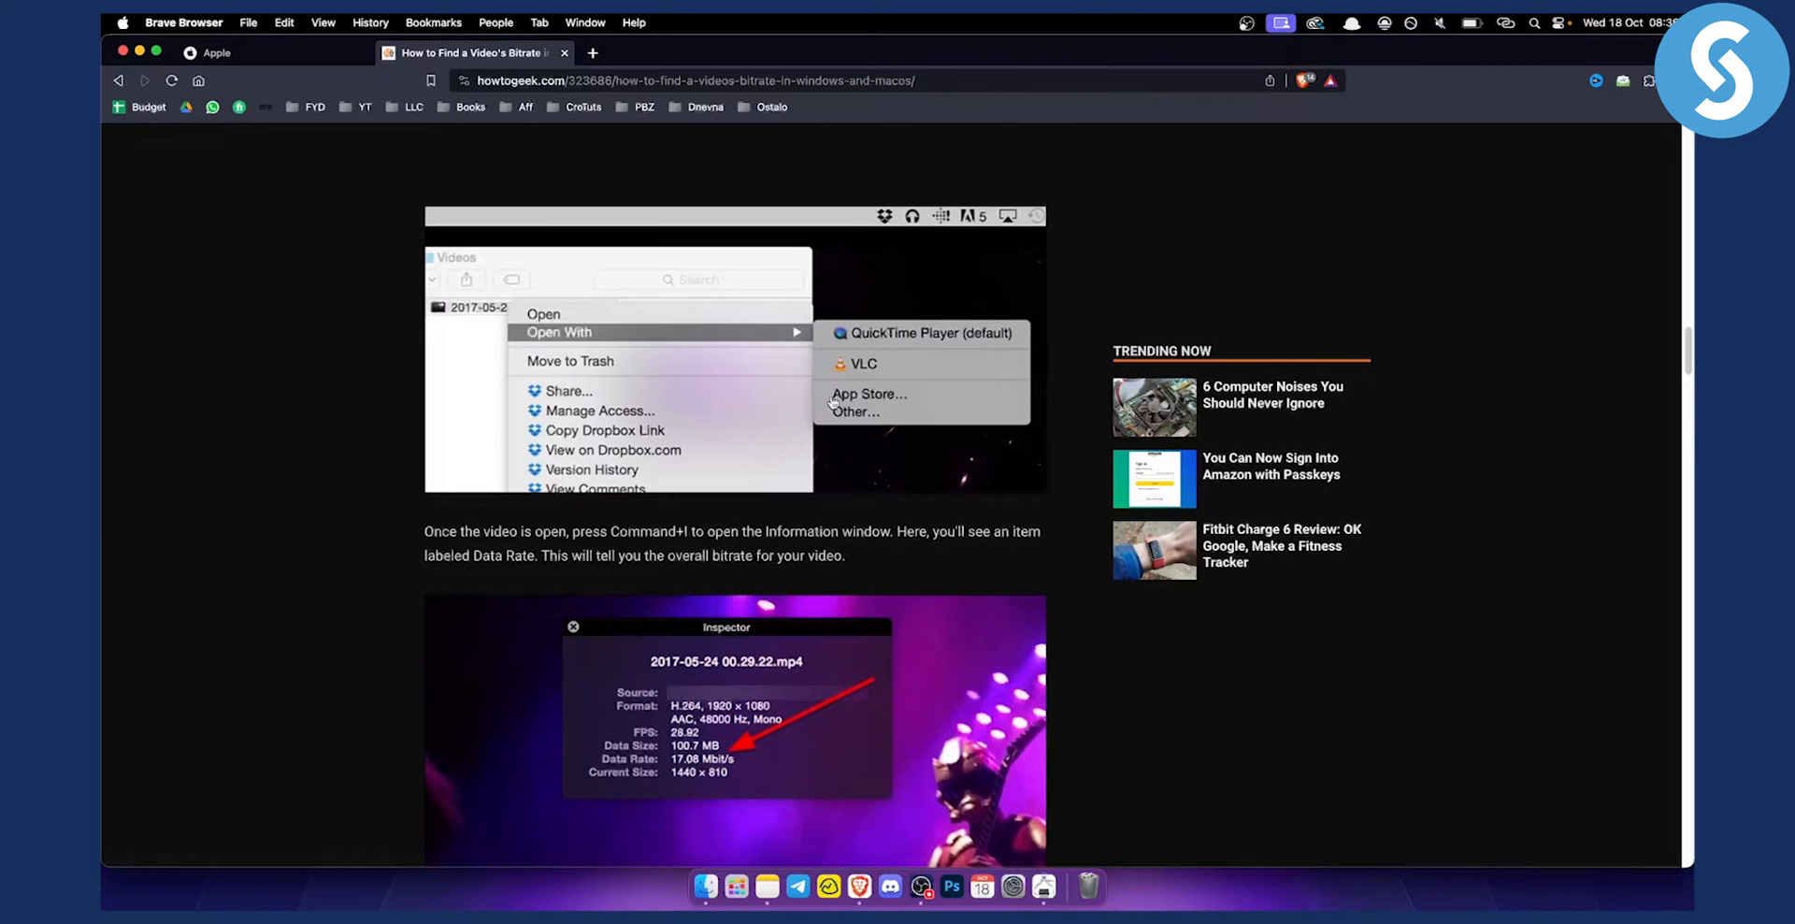
mouse_move(664, 533)
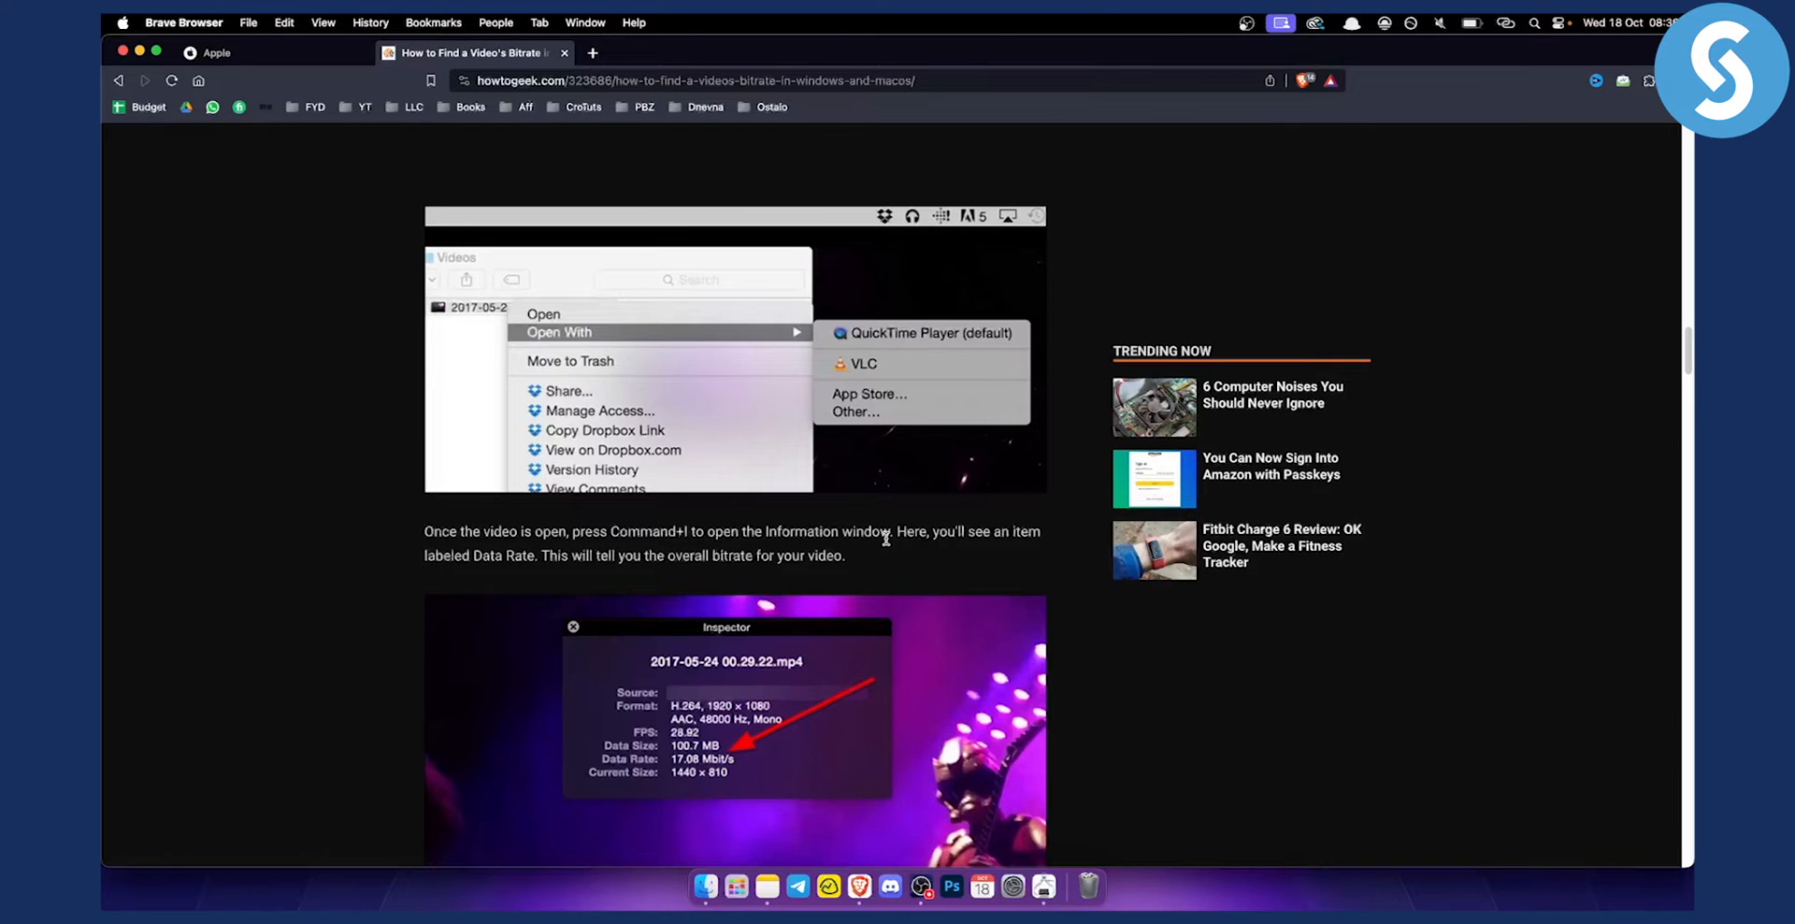
mouse_move(641, 576)
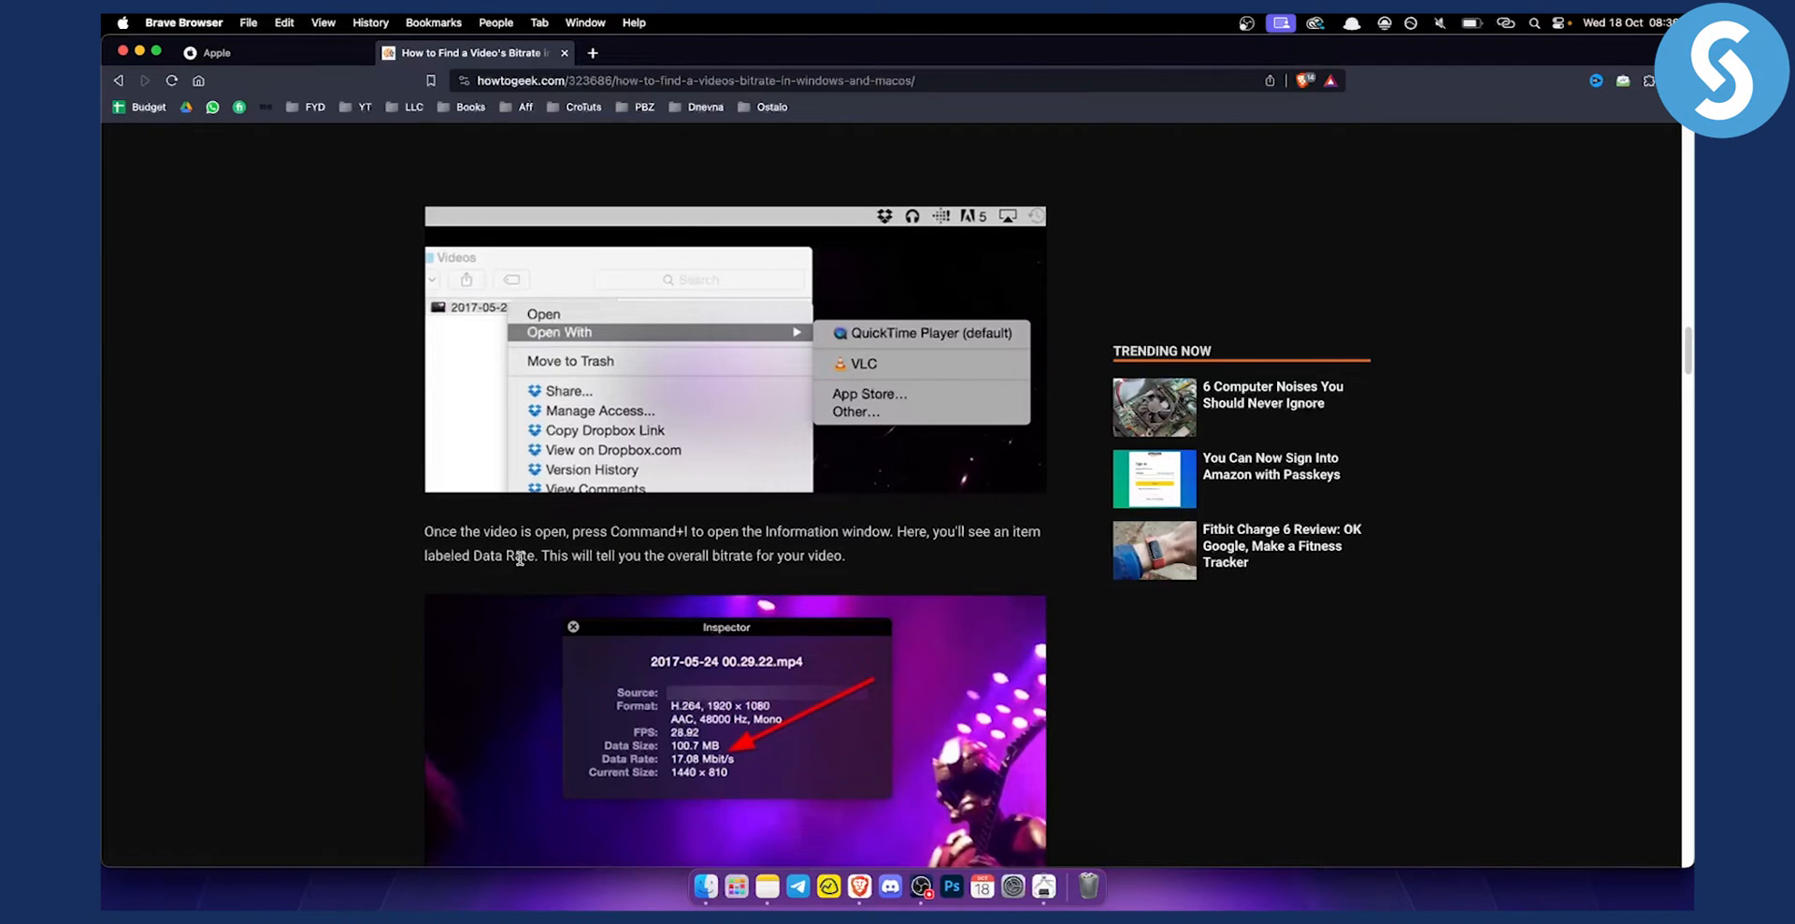
mouse_move(765, 578)
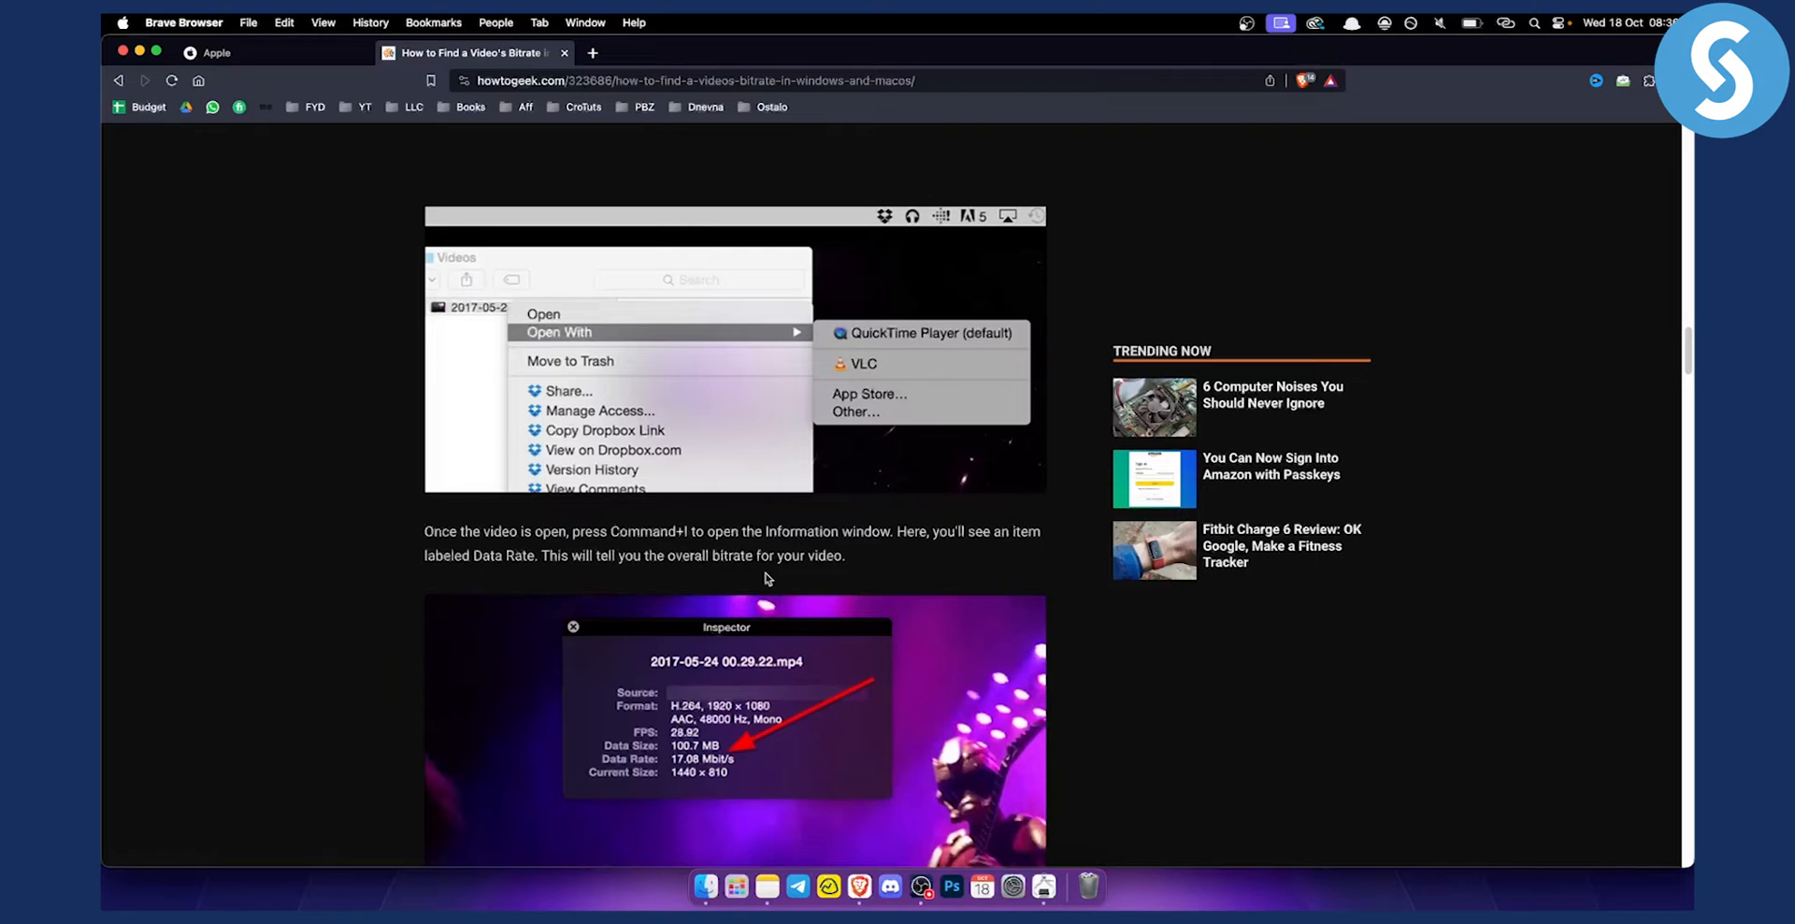
mouse_move(652, 753)
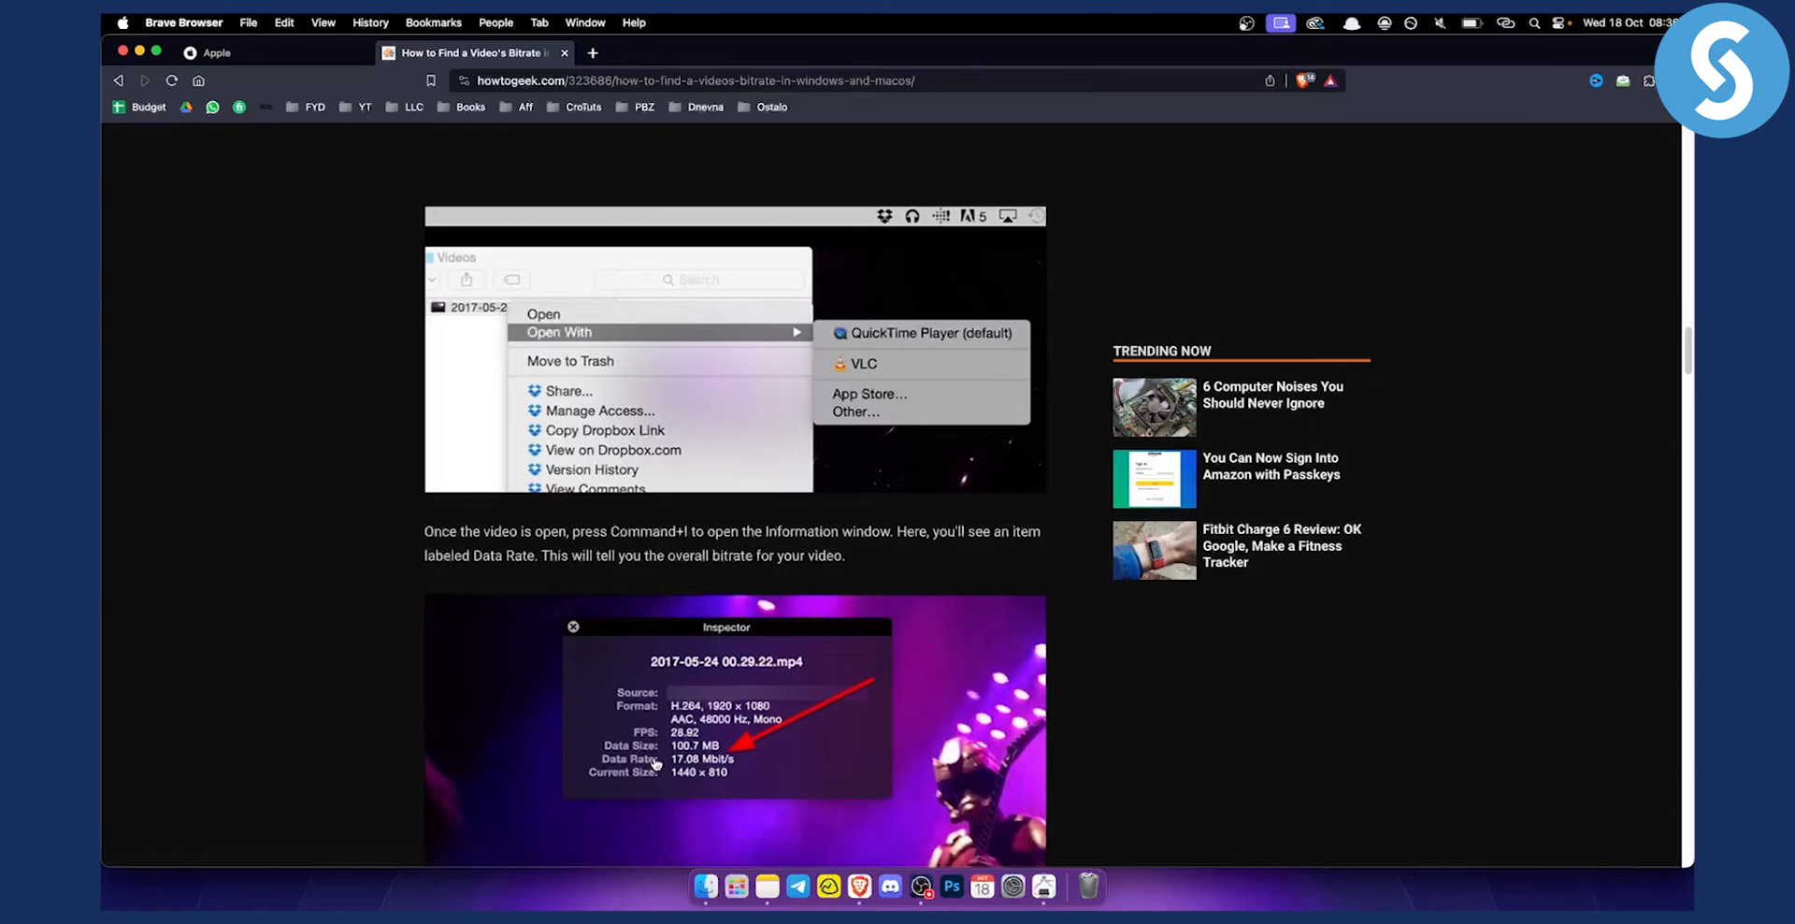
mouse_move(654, 768)
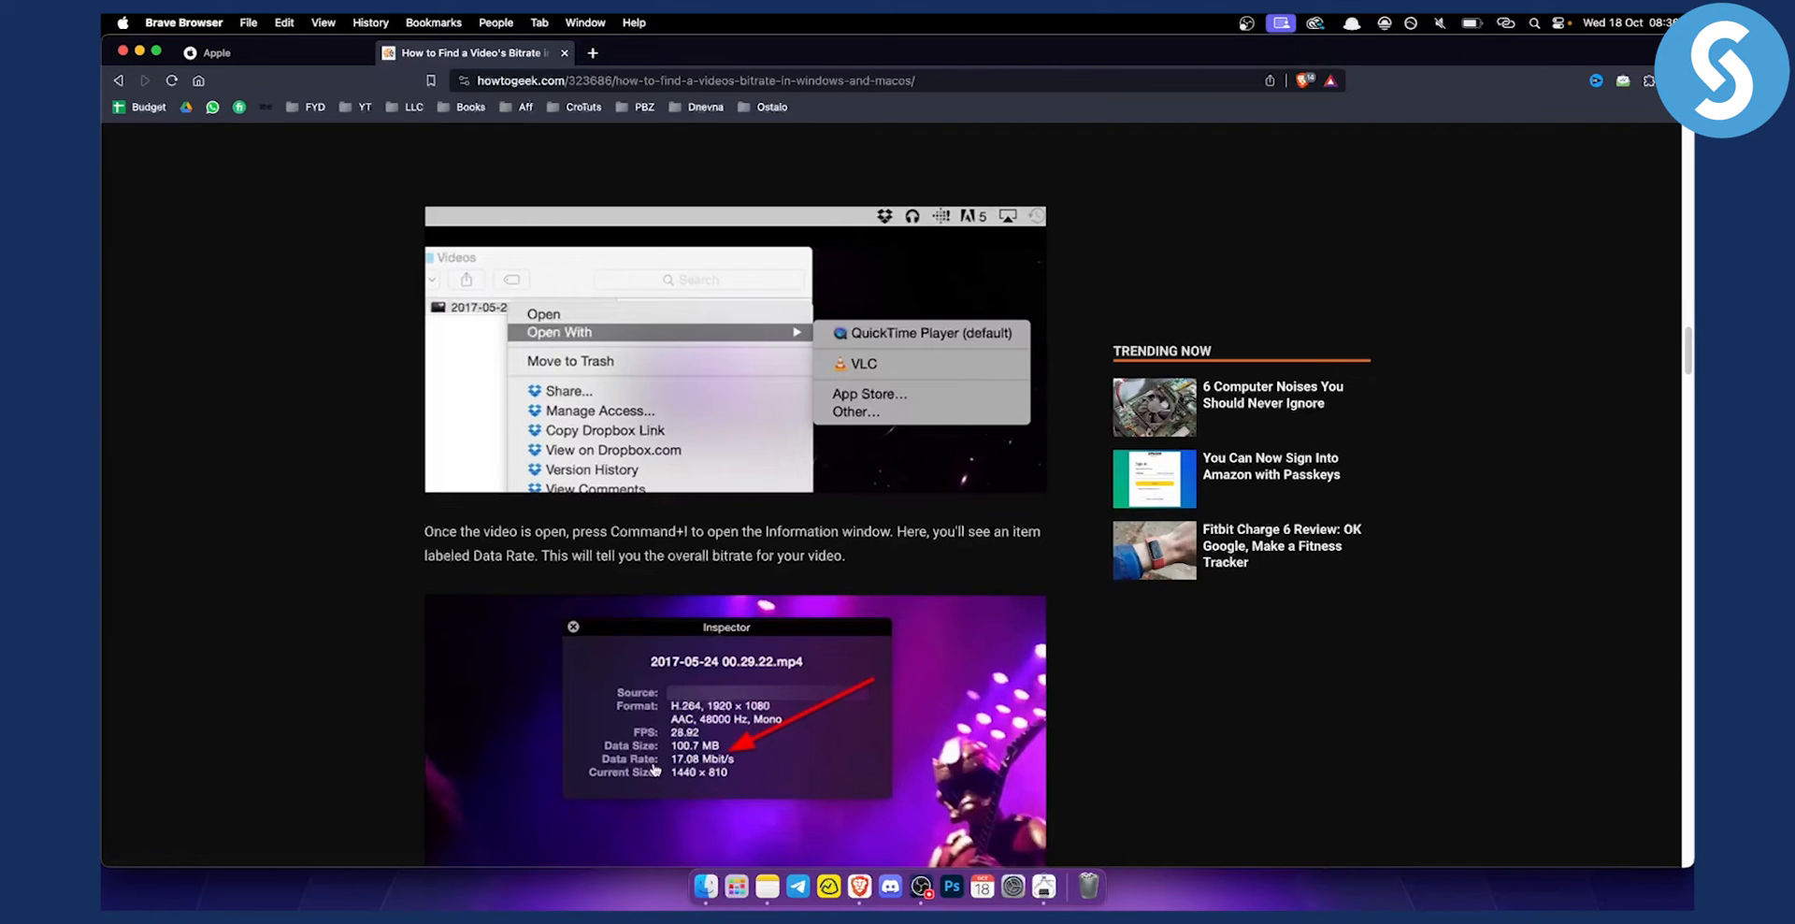